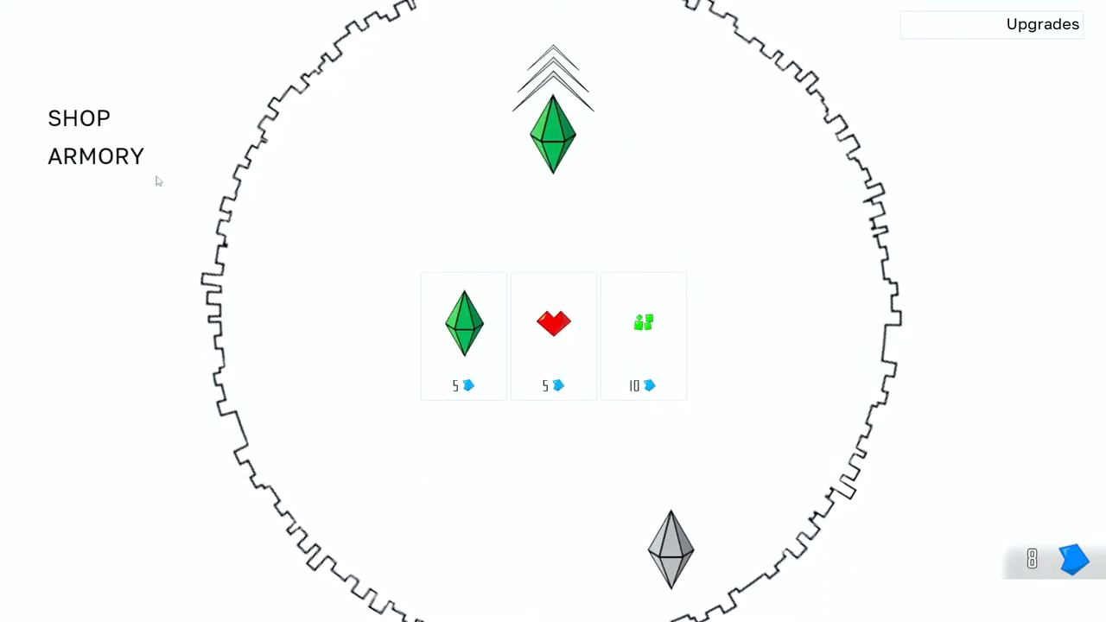
pyautogui.moveTo(644, 323)
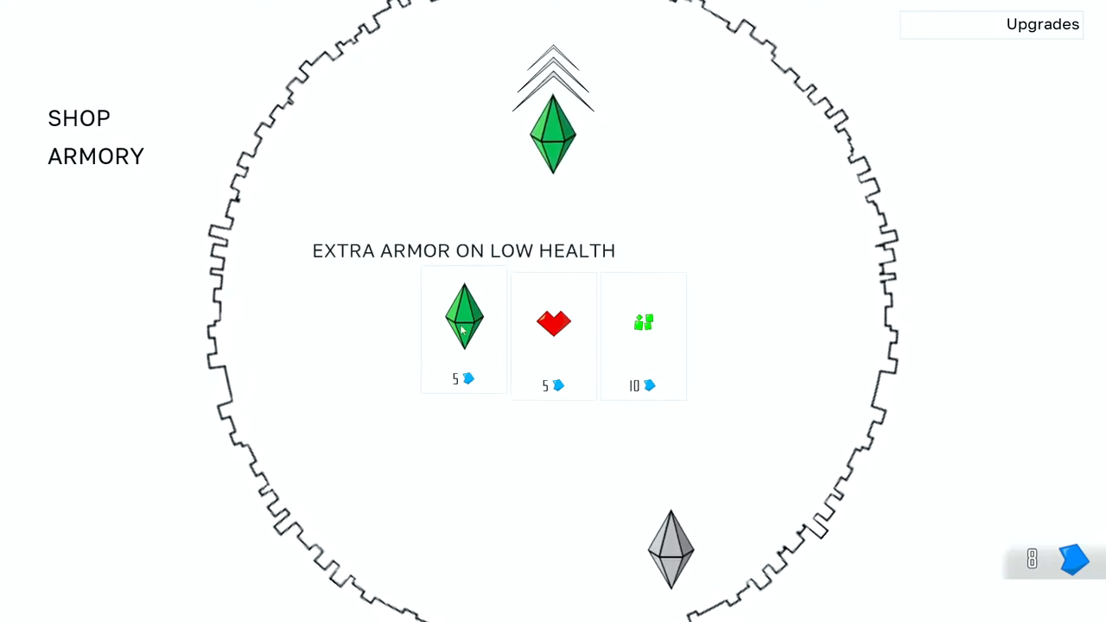
# Step: Buy the Extra Armor on Low Health armory upgrade for 5 gems
pyautogui.click(464, 319)
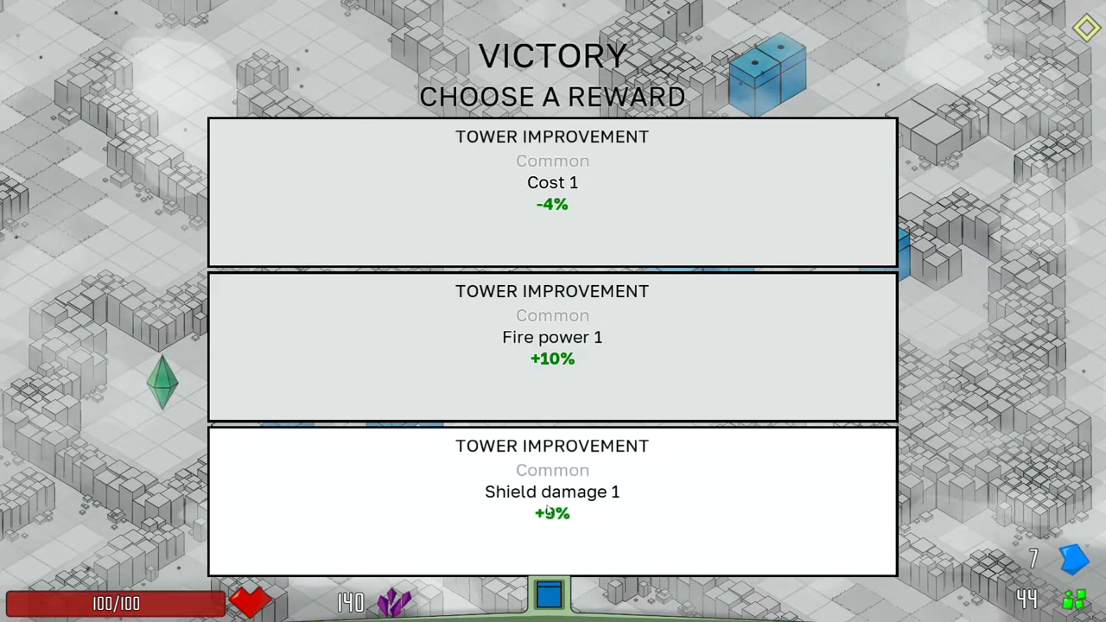
# Step: Pick the Shield damage 1 +9% tower improvement card on the Victory screen
pyautogui.click(552, 501)
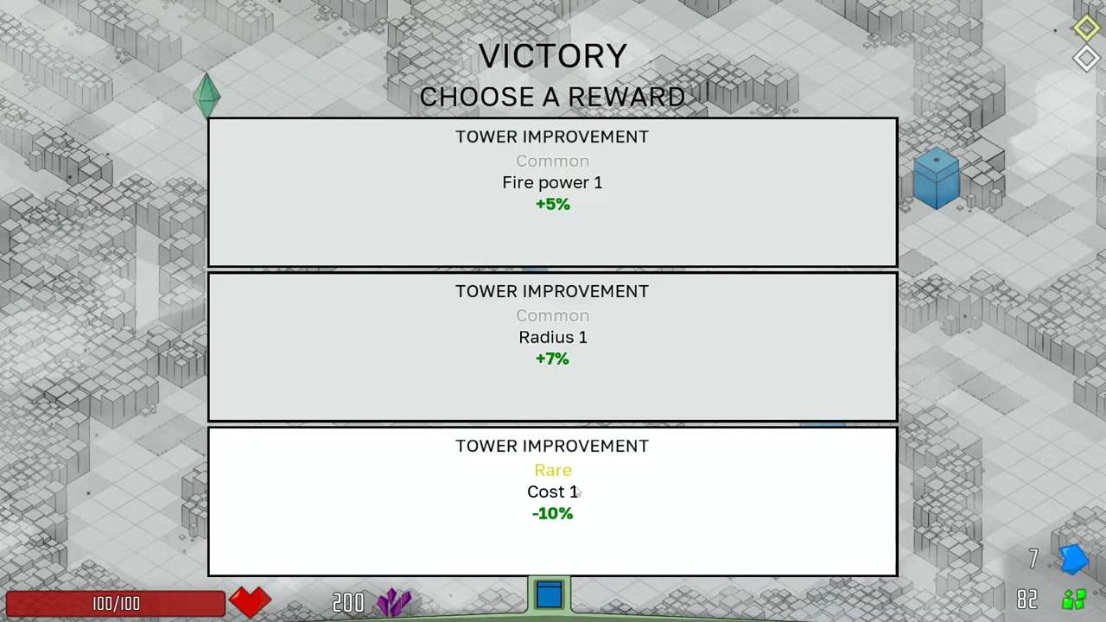
# Step: Pick the Rare 'Cost 1 -10%' tower improvement card on the Victory screen
pyautogui.click(552, 501)
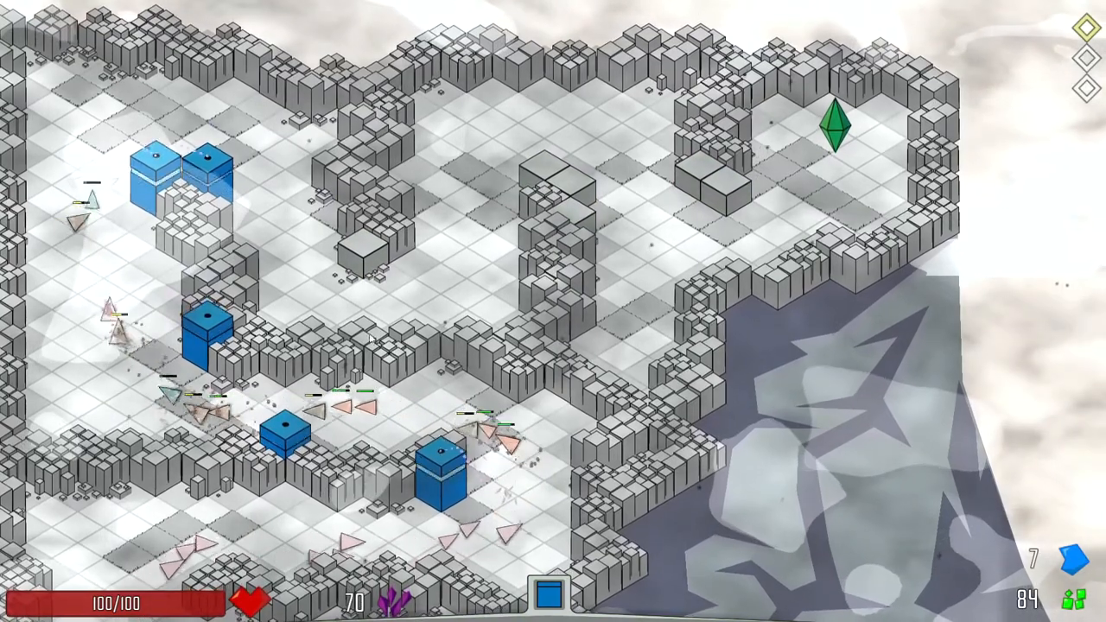
# Step: Place a blue tower beside the winding enemy path on the new level
pyautogui.click(363, 260)
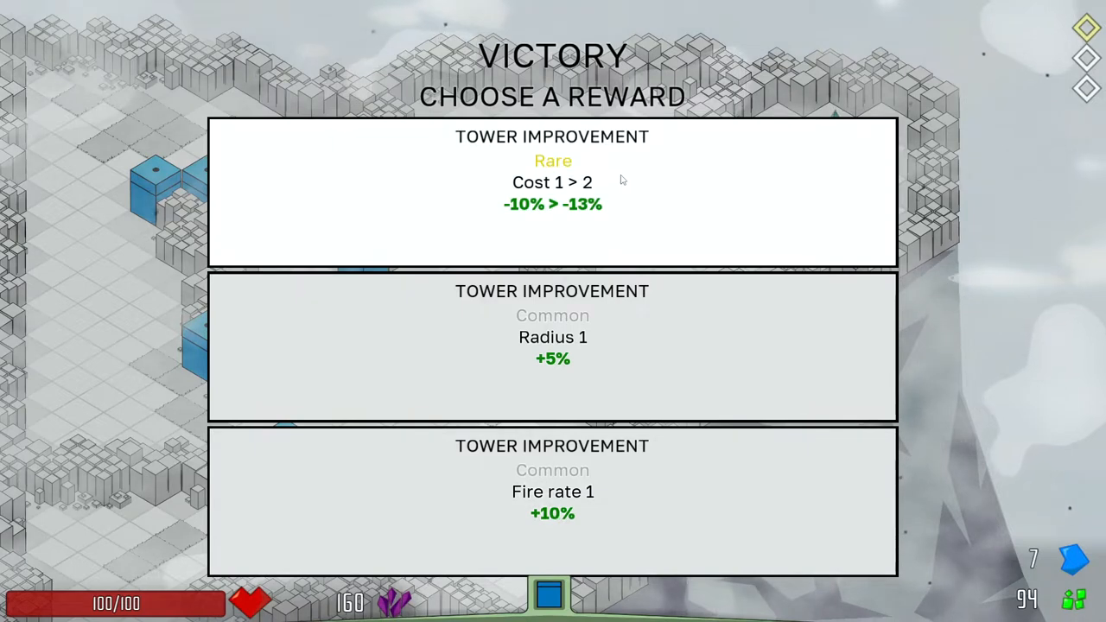
pyautogui.moveTo(524, 227)
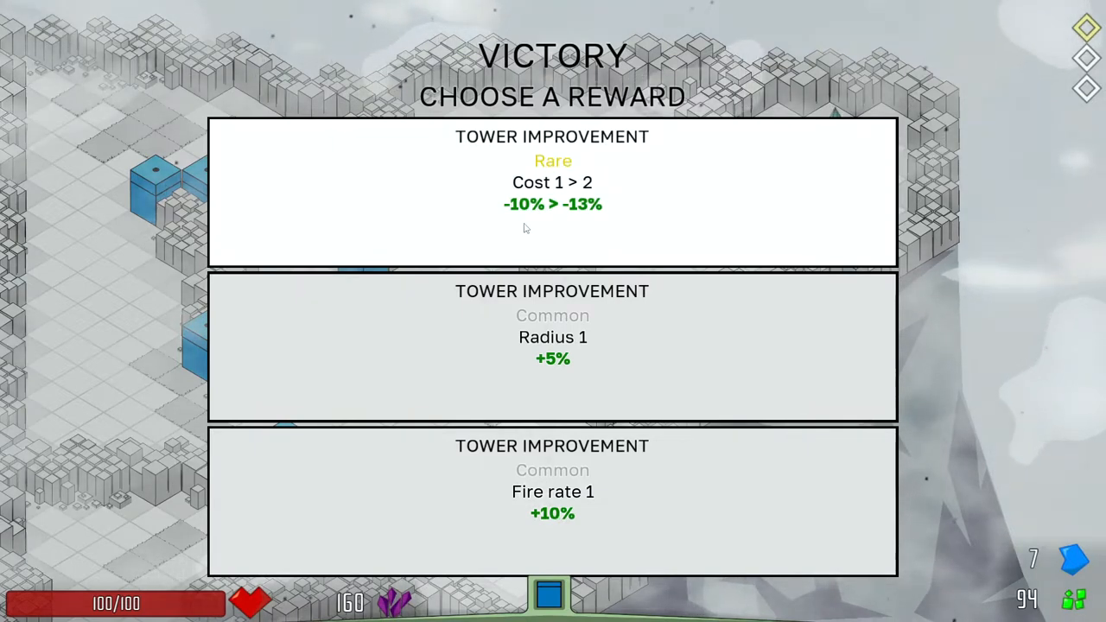
pyautogui.moveTo(544, 227)
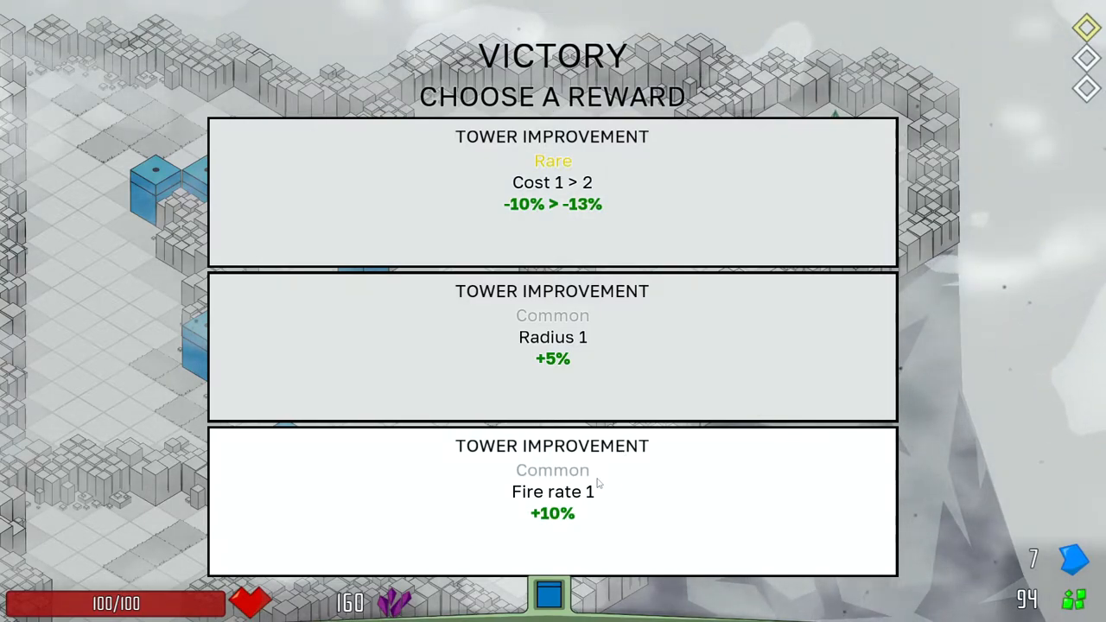
# Step: Pick the 'Fire rate 1 +10%' tower improvement card on the Victory screen
pyautogui.click(552, 501)
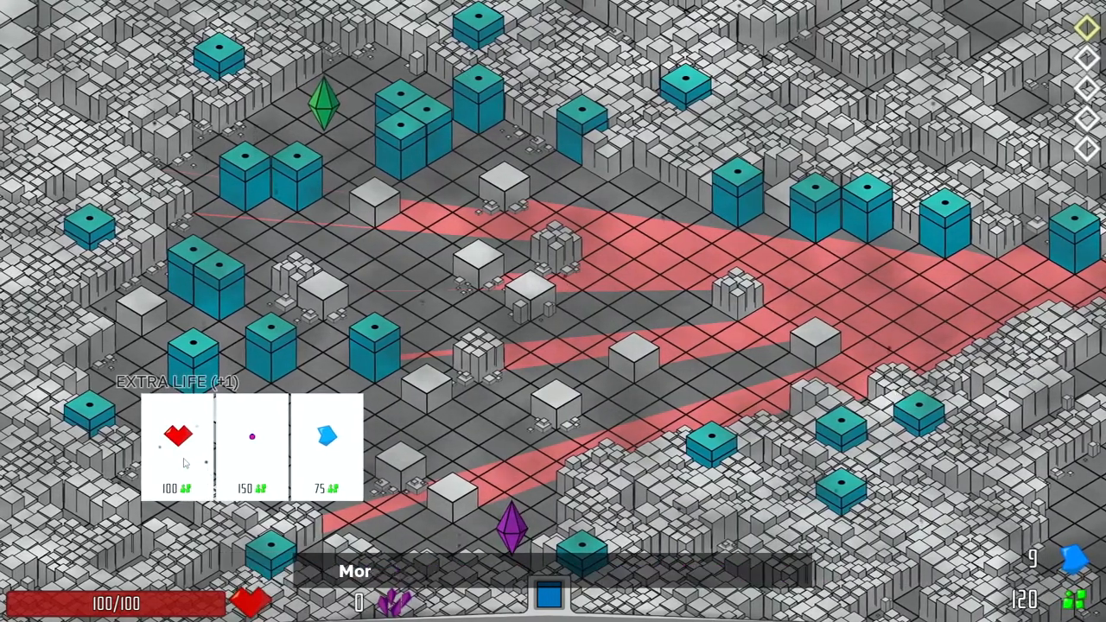
# Step: Buy the Extra Life (+1) card for 100 in the shop
pyautogui.click(176, 447)
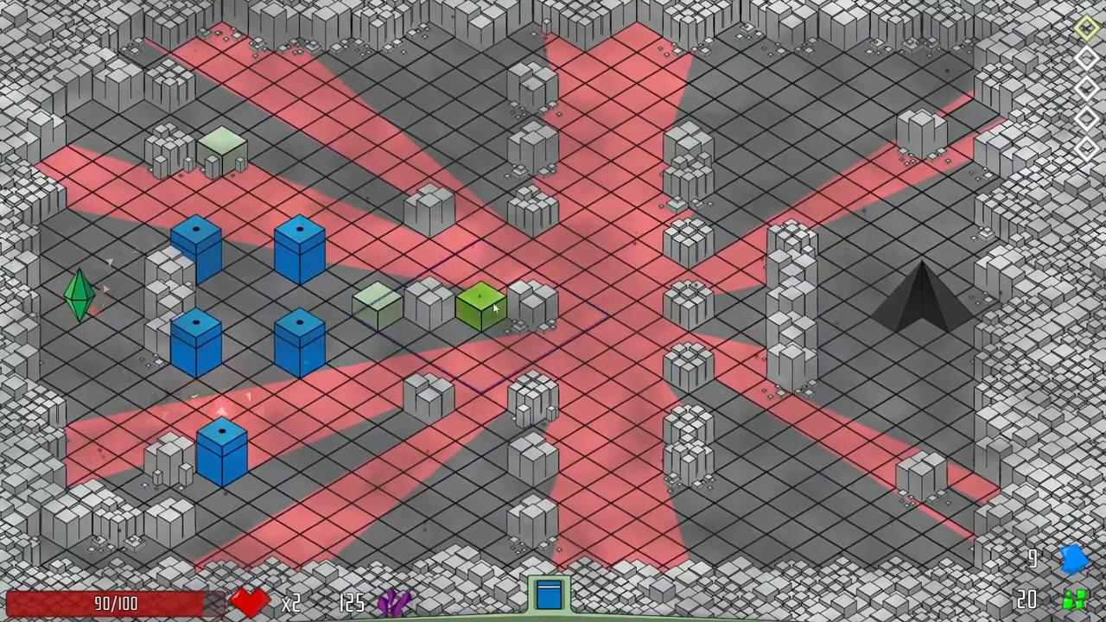
# Step: Place a new blue tower beside the central blocks to hold the red-lane waves
pyautogui.click(482, 307)
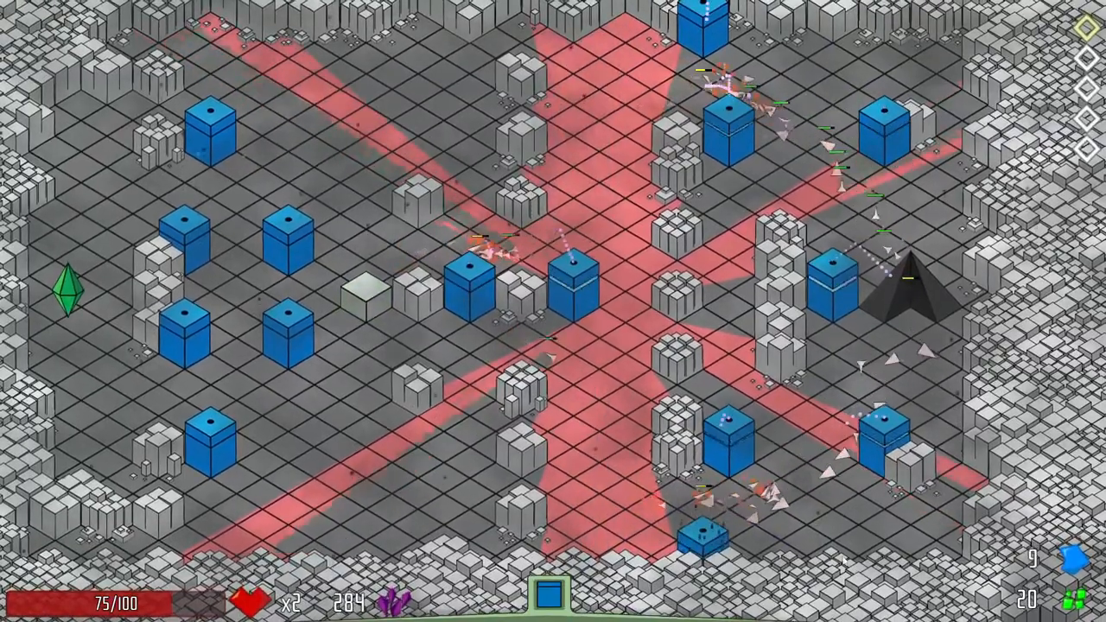
pyautogui.click(345, 285)
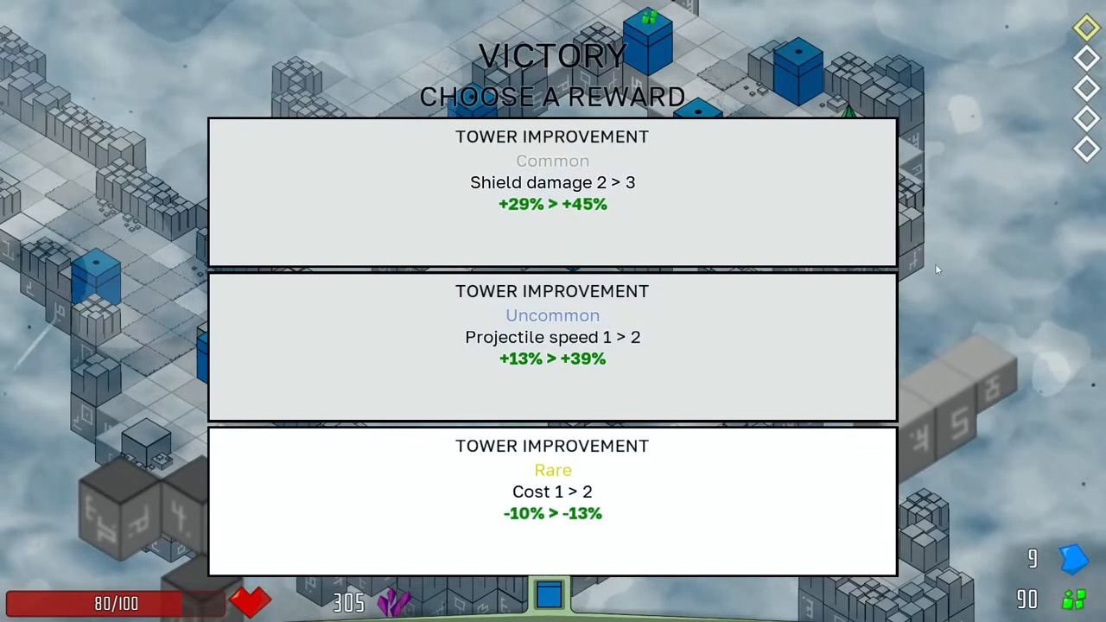
pyautogui.moveTo(564, 526)
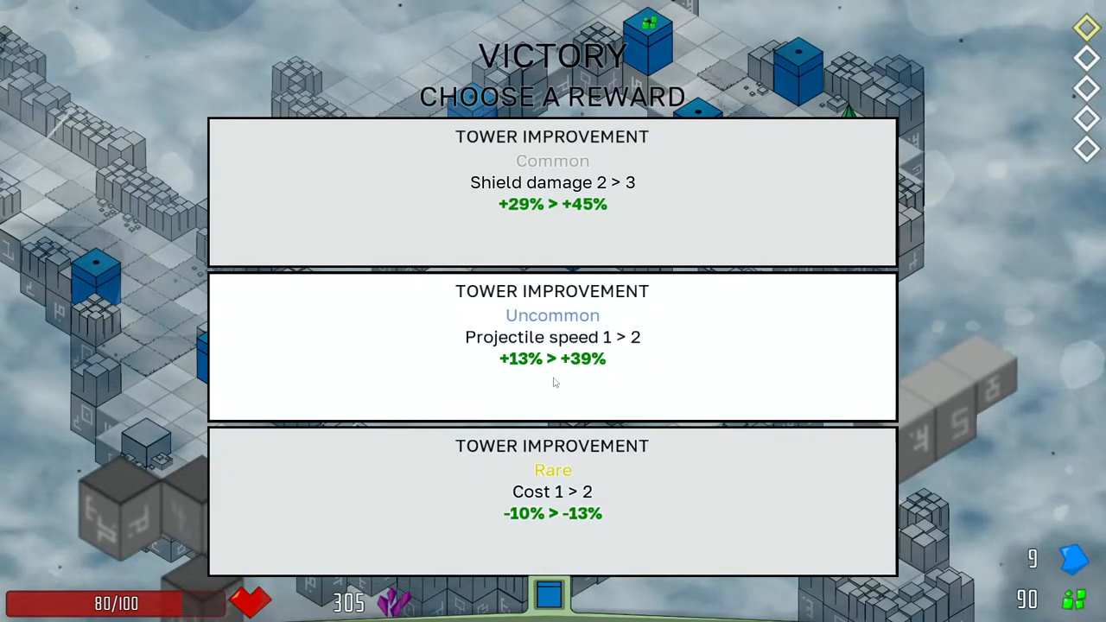
pyautogui.moveTo(576, 234)
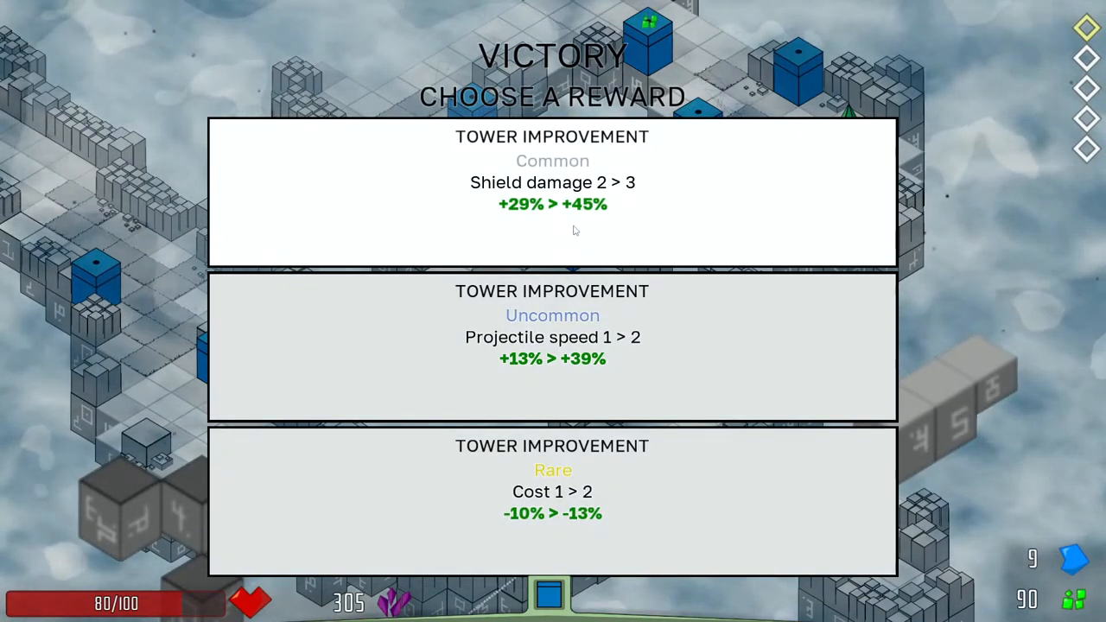
pyautogui.moveTo(571, 525)
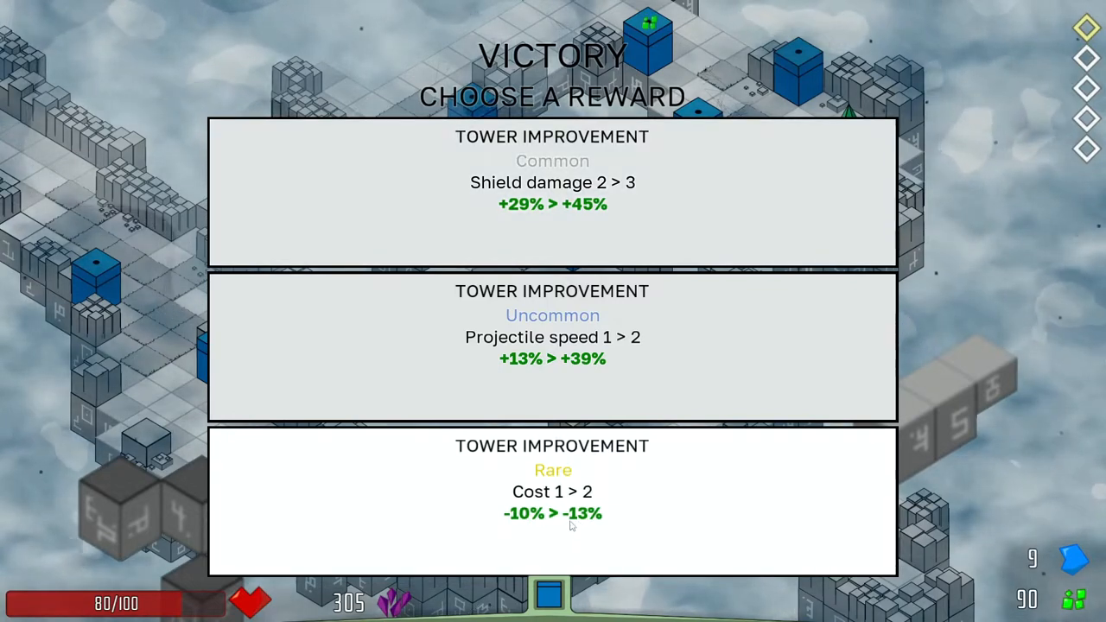